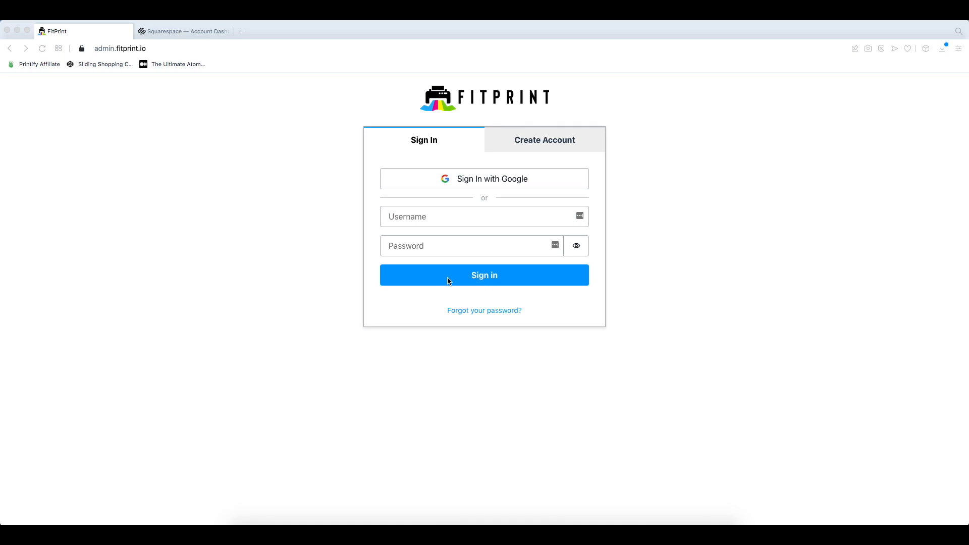
mouse_move(208, 222)
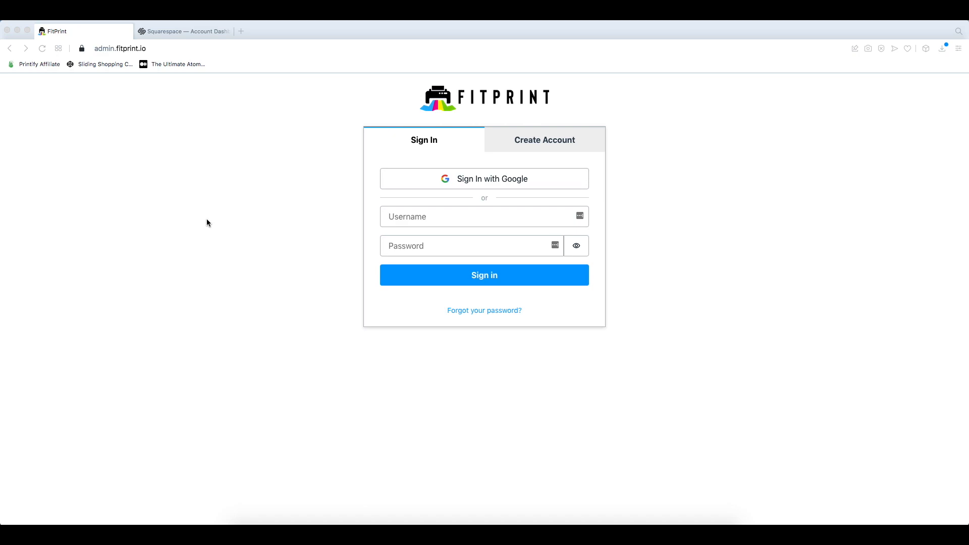
Sign up for a new FitPrint account with username, password and email, then confirm the emailed verification code
left_click(184, 32)
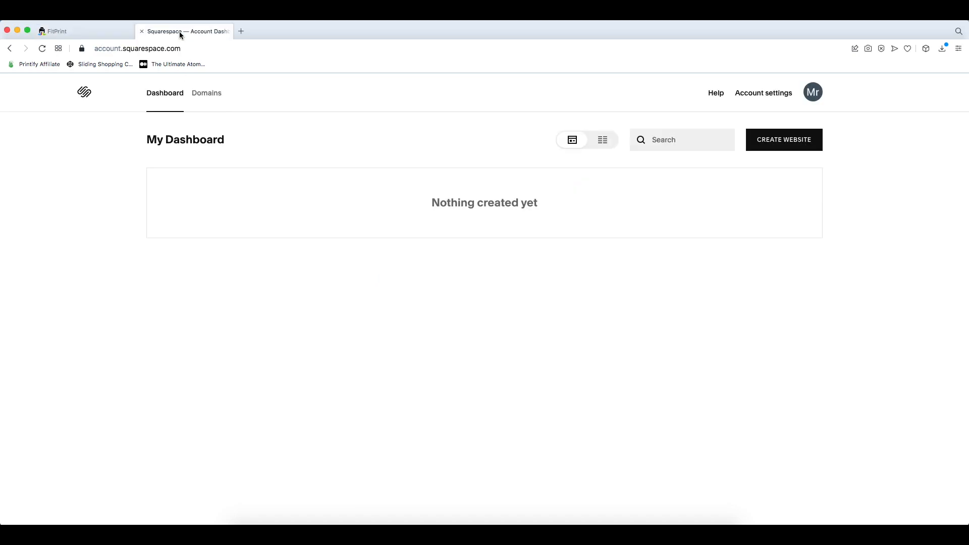
left_click(81, 31)
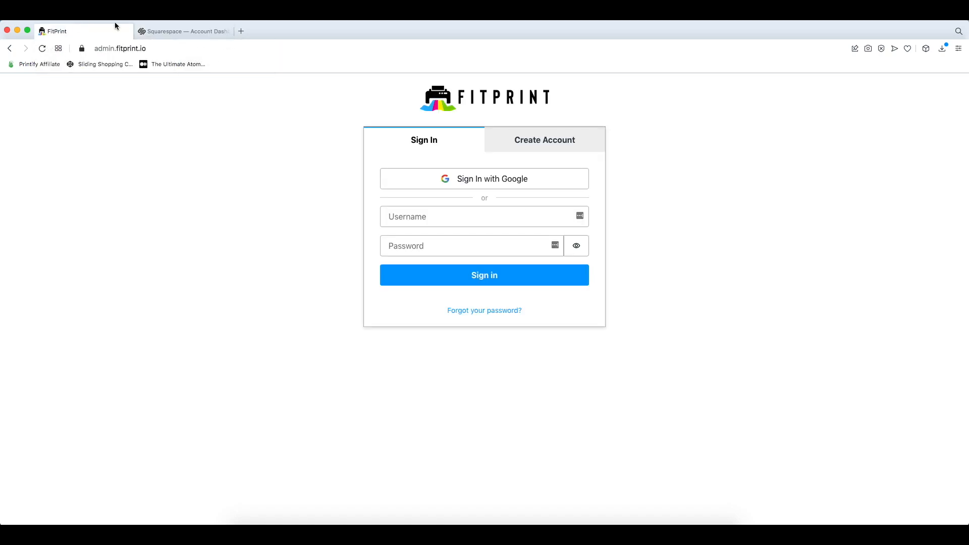
left_click(544, 139)
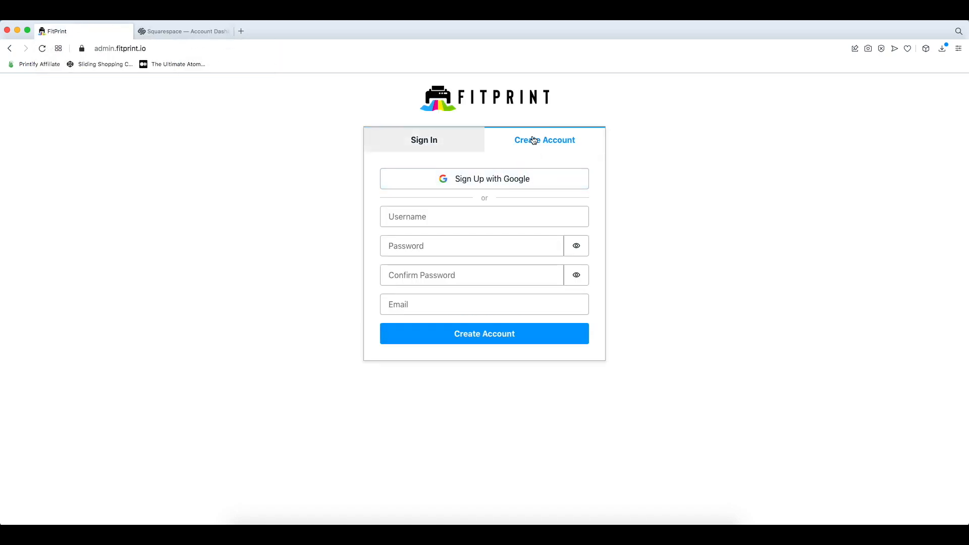
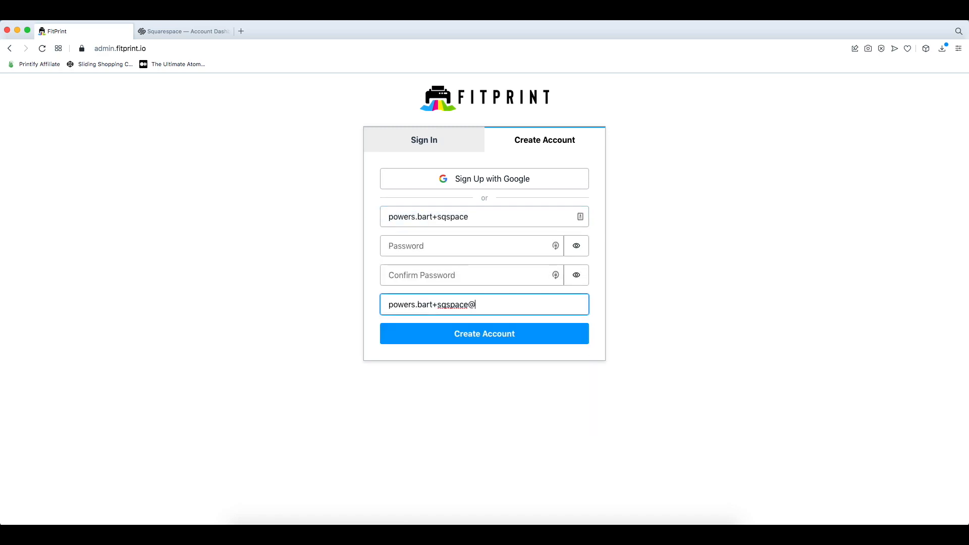
left_click(484, 333)
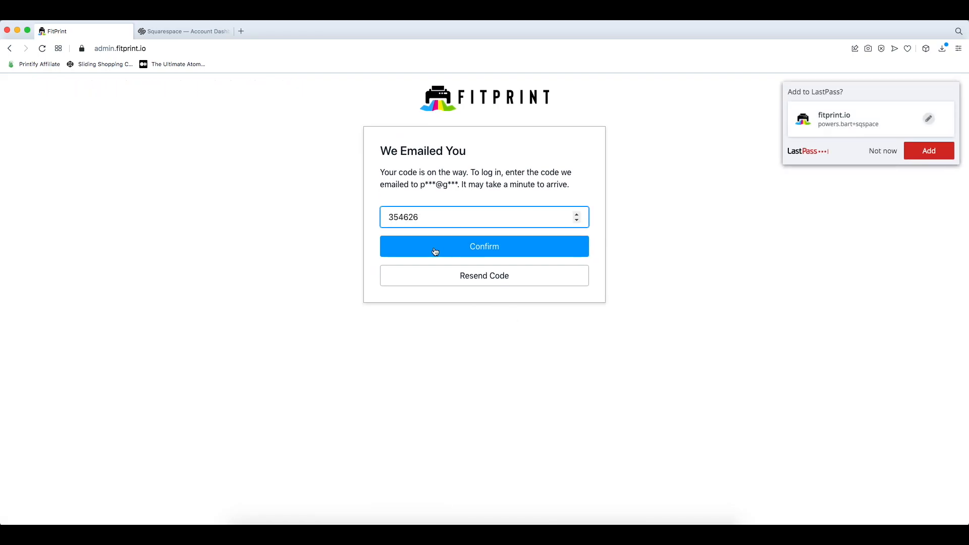
left_click(483, 246)
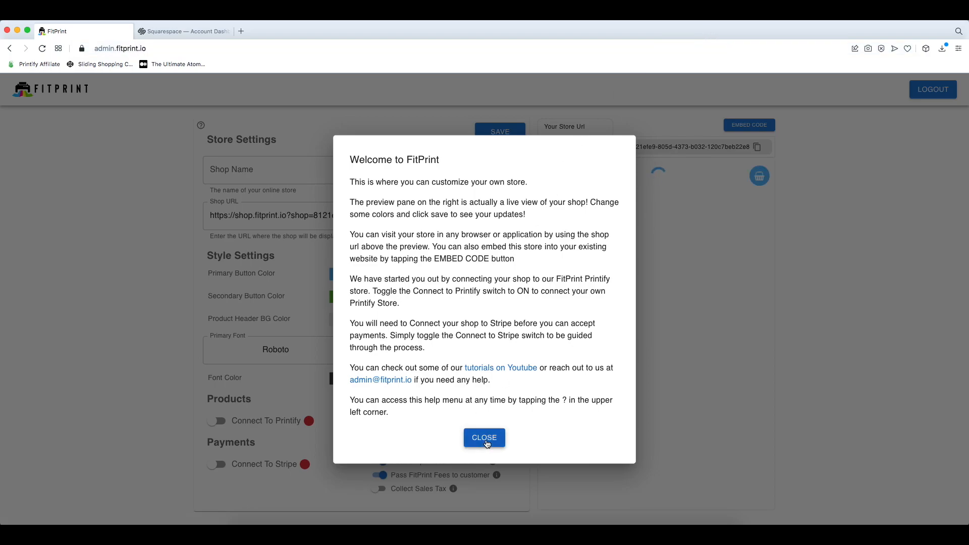
Close the welcome message, scroll the live product preview, and cancel out of the Connect To Printify dialog
left_click(483, 437)
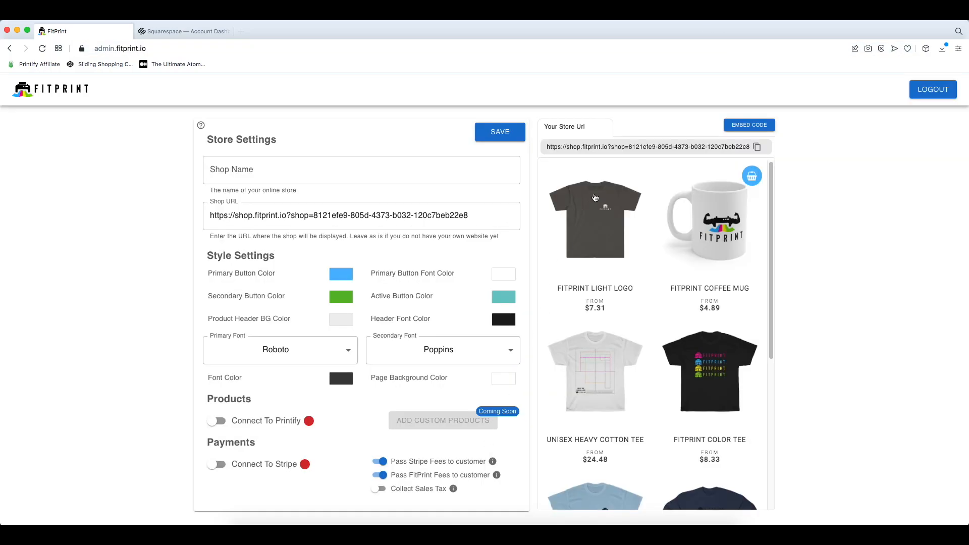
scroll("down", 3)
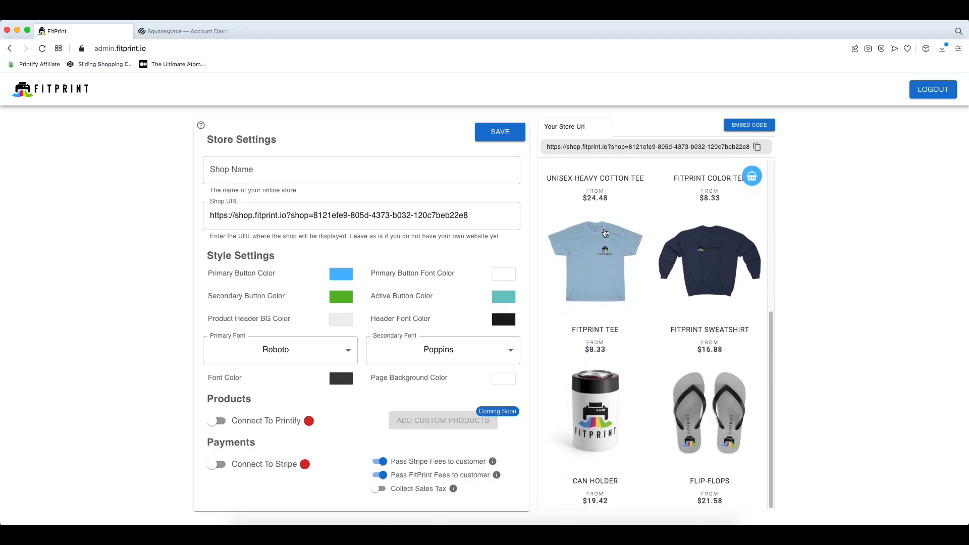
scroll("down", 3)
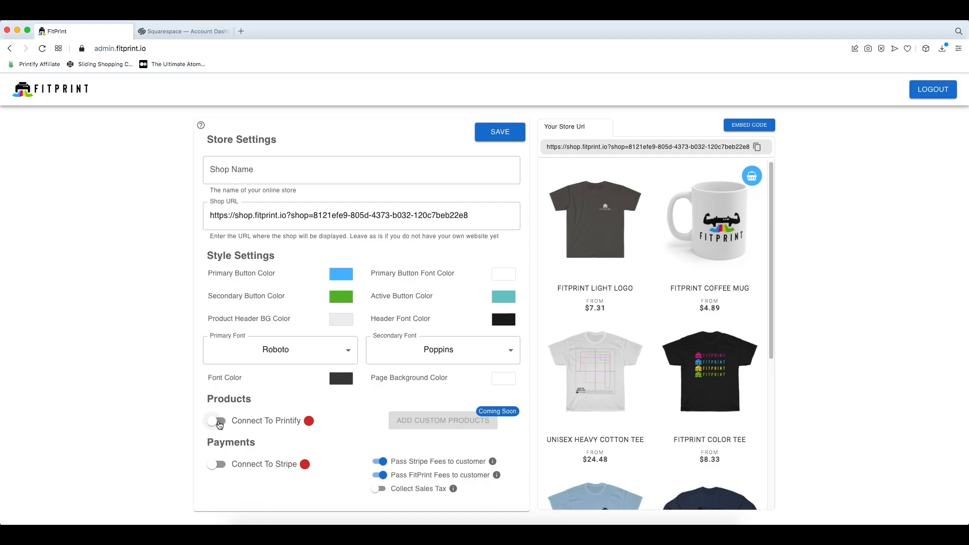
left_click(215, 421)
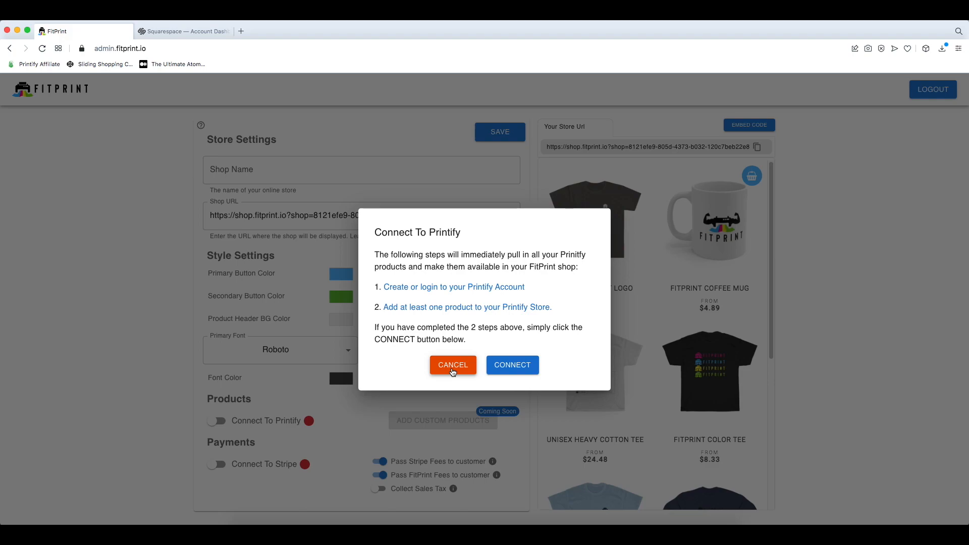
left_click(452, 365)
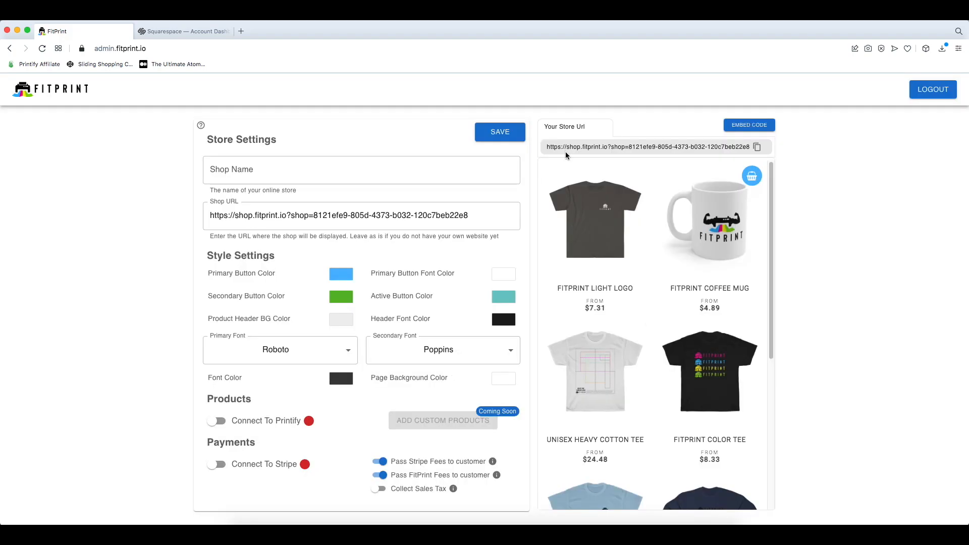
mouse_move(182, 31)
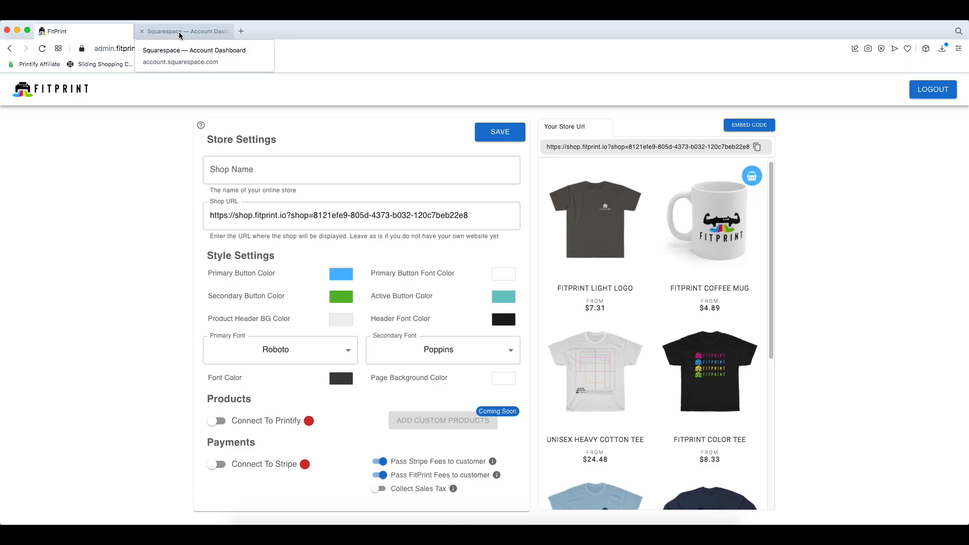
Make the primary button colour dark blue and start entering the shop name 'SquareS...'
left_click(340, 273)
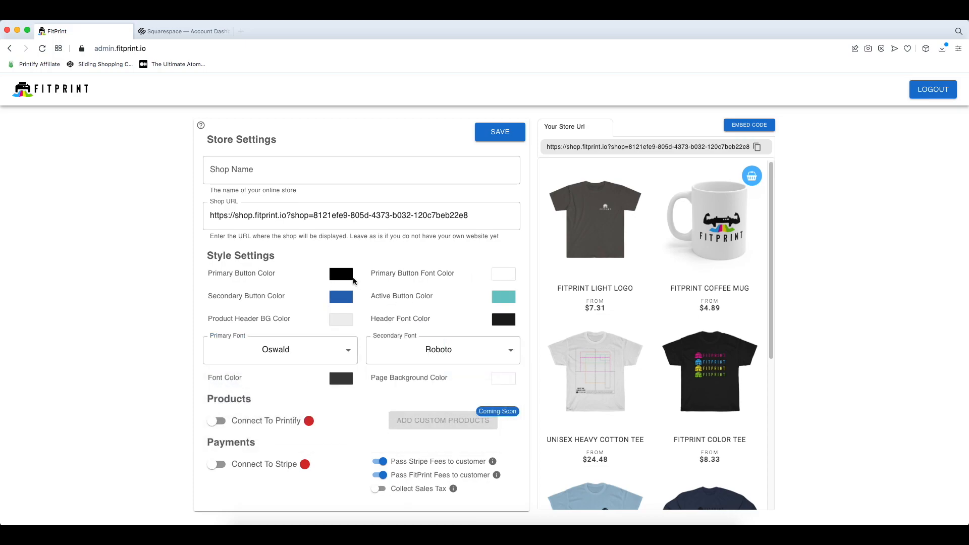
left_click(341, 273)
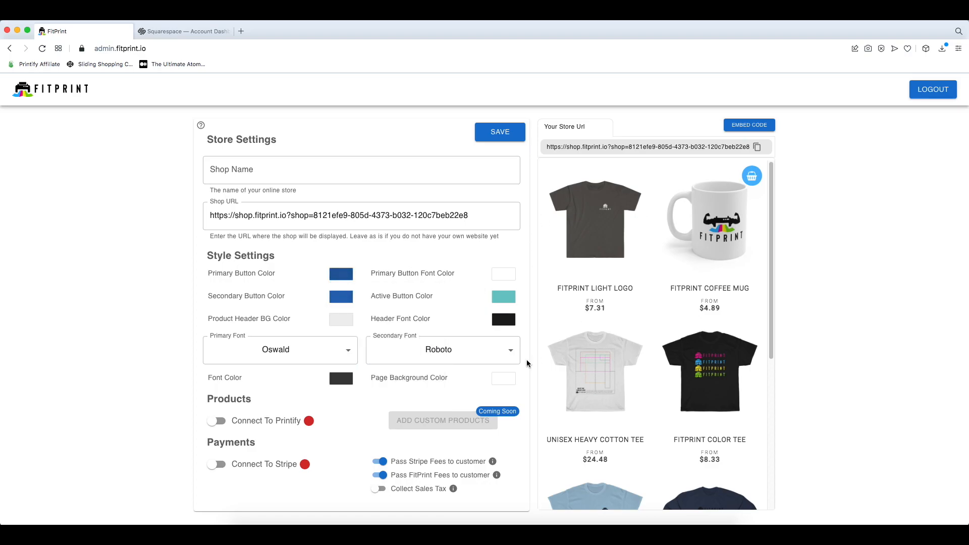
type("SquareSpcae Demp")
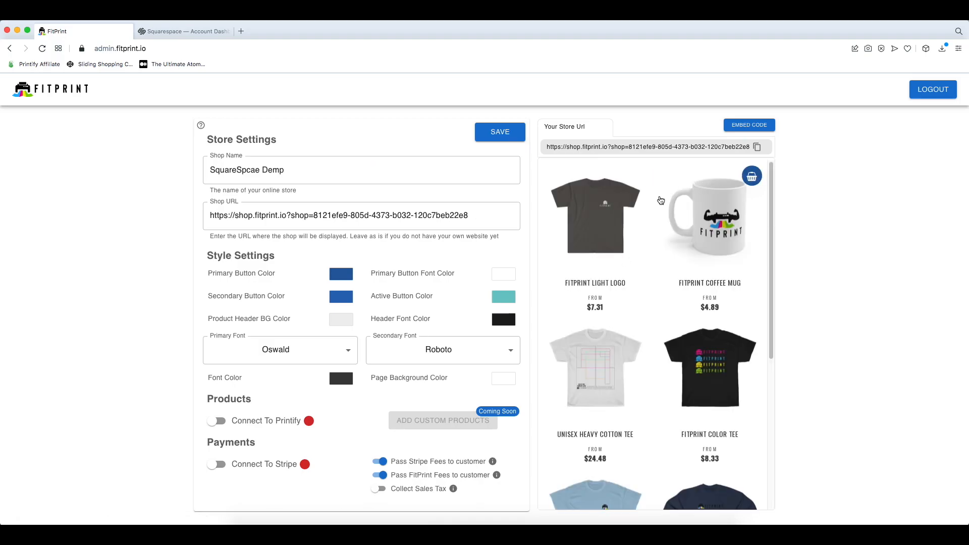
mouse_move(701, 278)
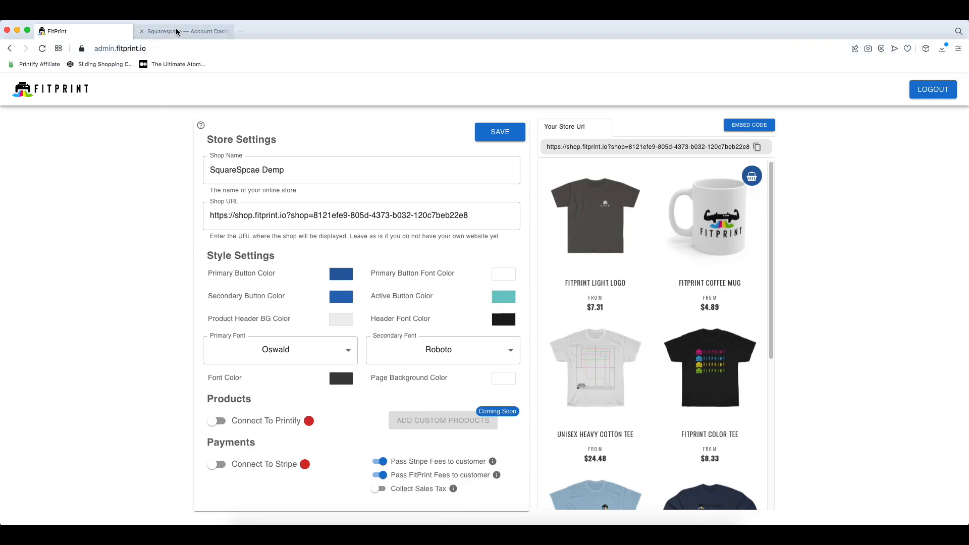
In Squarespace, create a site titled 'FitPrint Demo' and advance through the welcome tour to the editor
left_click(186, 31)
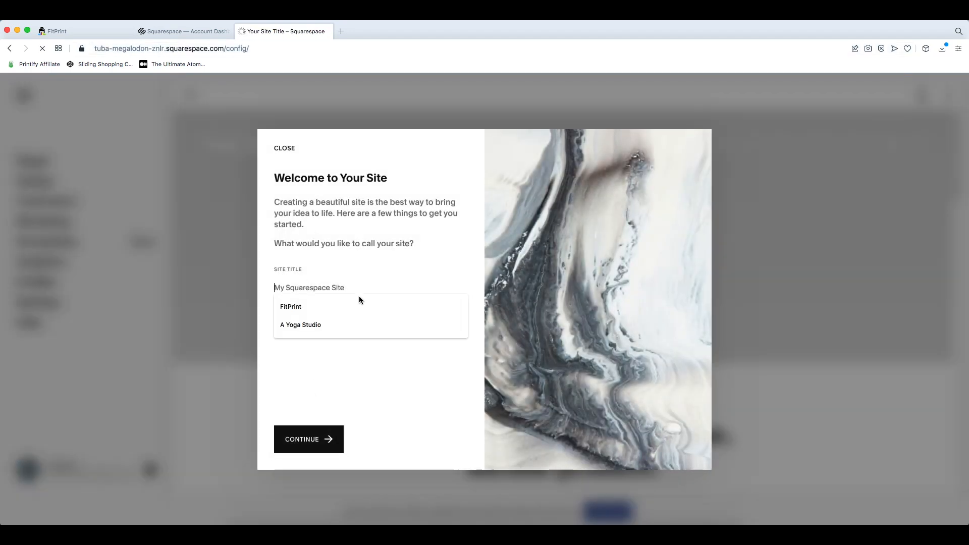
left_click(308, 439)
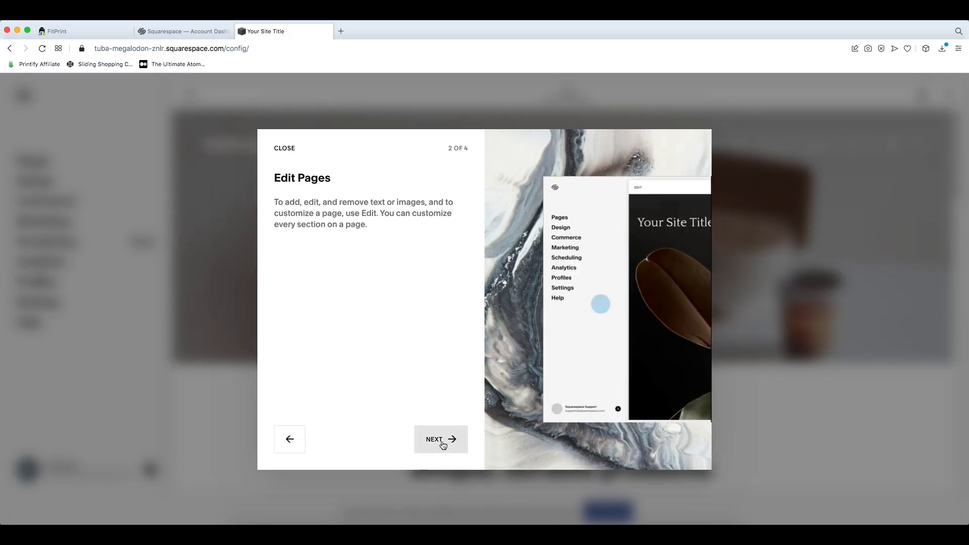
left_click(284, 147)
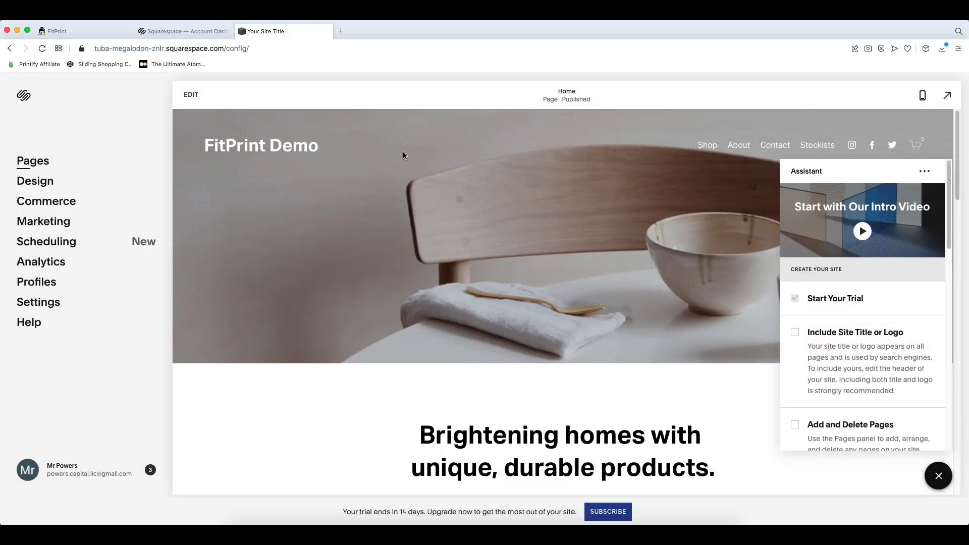
From the Pages panel, delete the demo Shop page and confirm the deletion
left_click(33, 160)
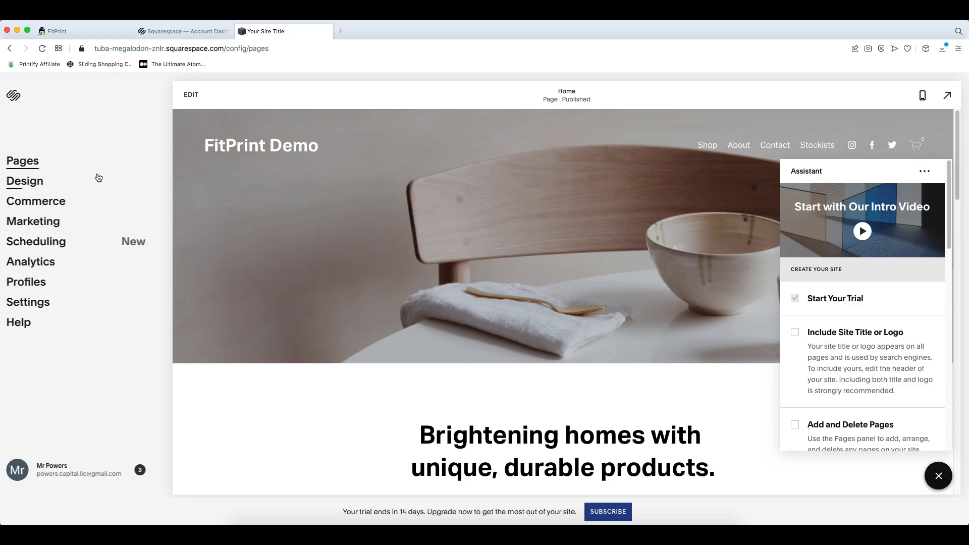
left_click(23, 161)
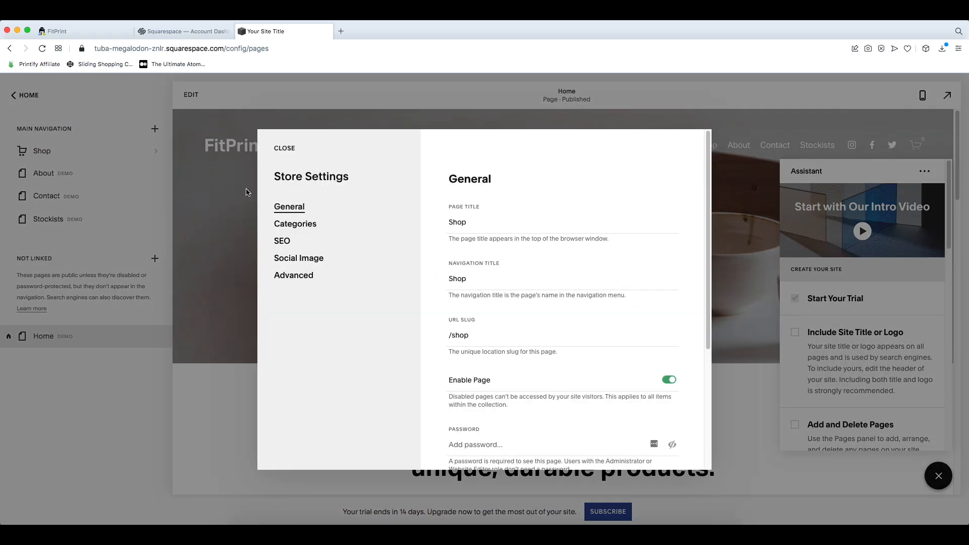
left_click(283, 148)
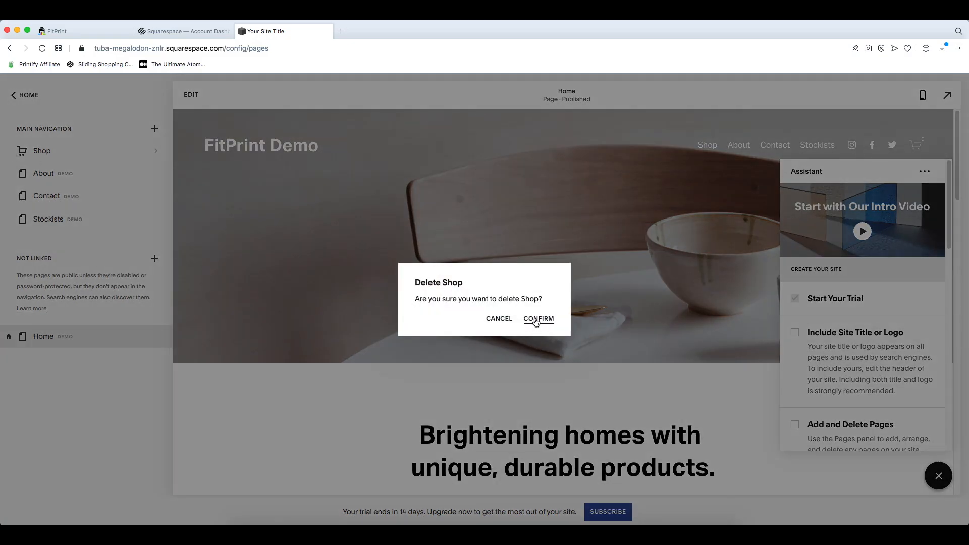
left_click(538, 319)
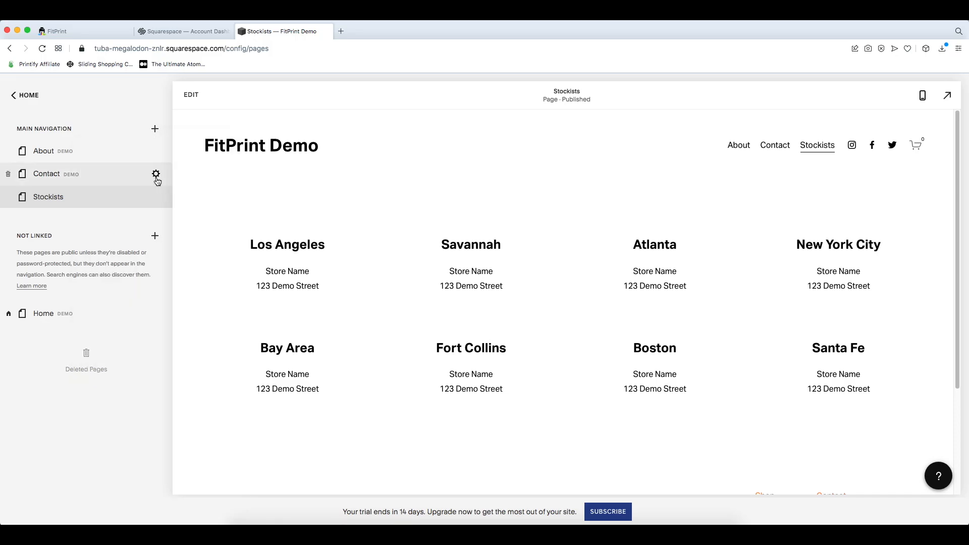
Add a new page named MERCH to Main Navigation and enter its editor
left_click(155, 128)
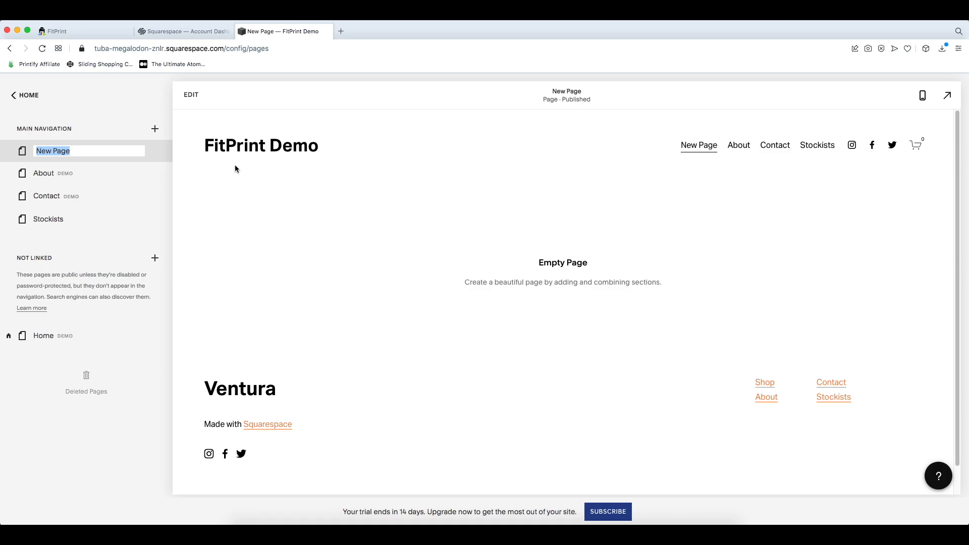
type("MERCH")
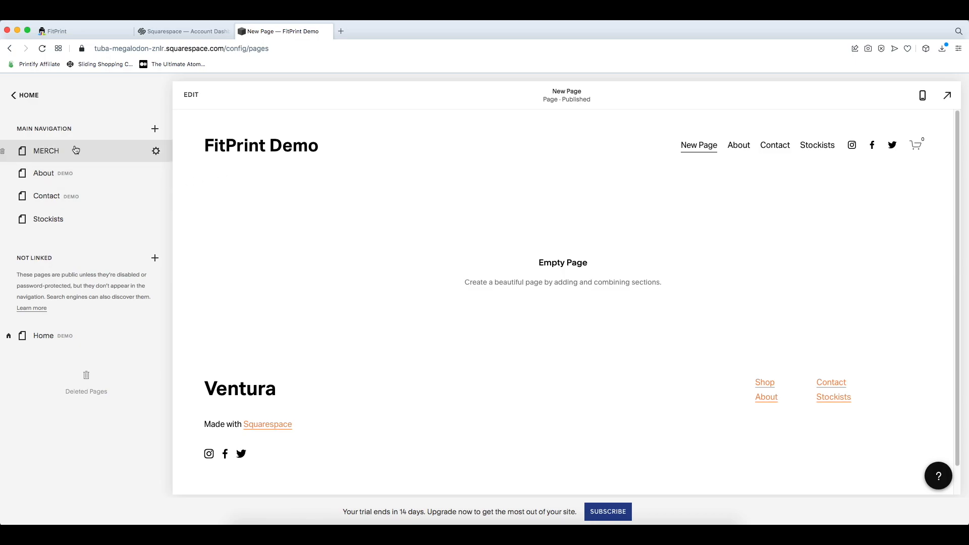
left_click(45, 150)
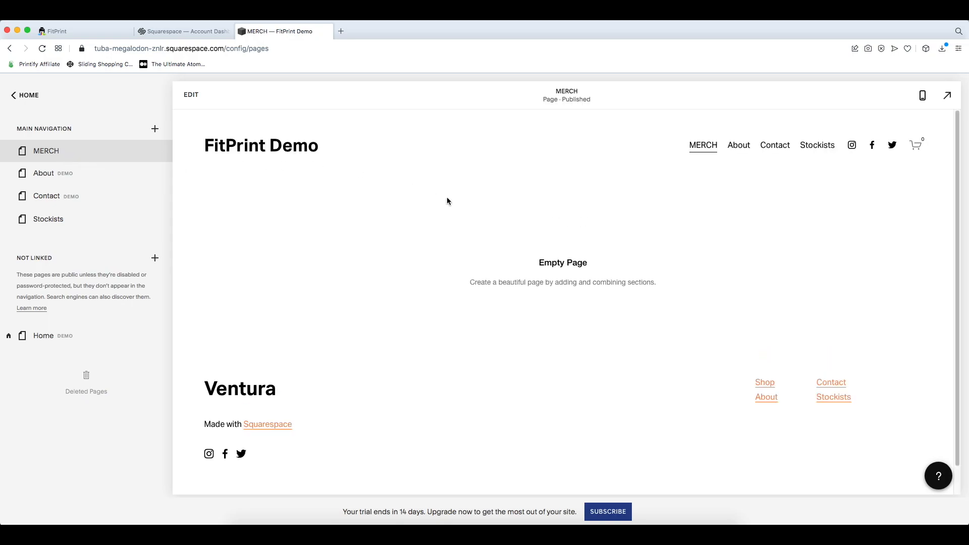
double_click(547, 263)
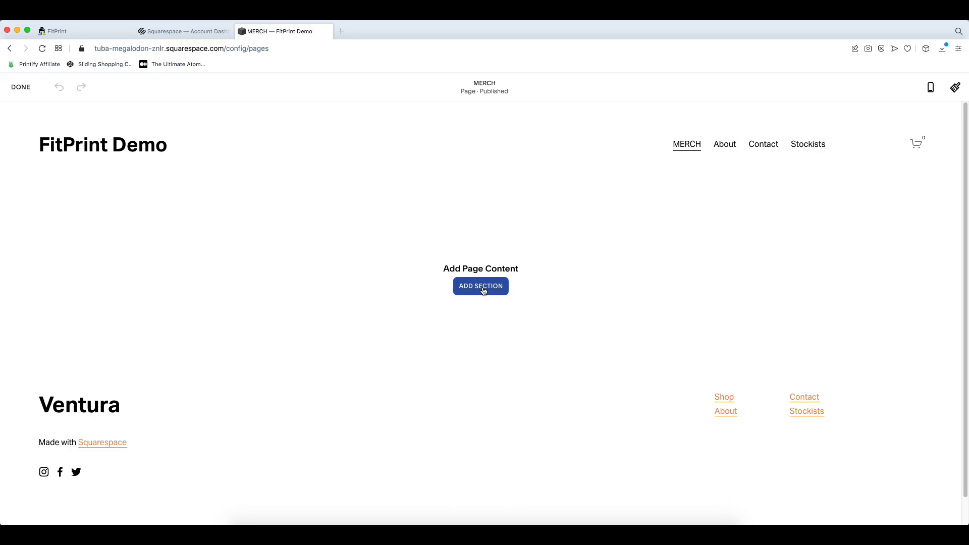
Add a blank section to the MERCH page and insert a Code block kept in HTML mode
left_click(481, 286)
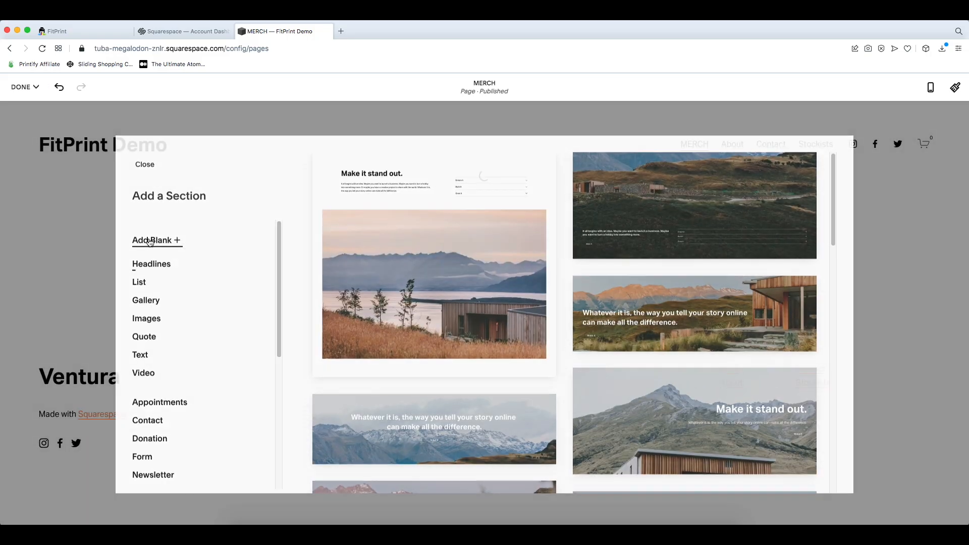
left_click(144, 164)
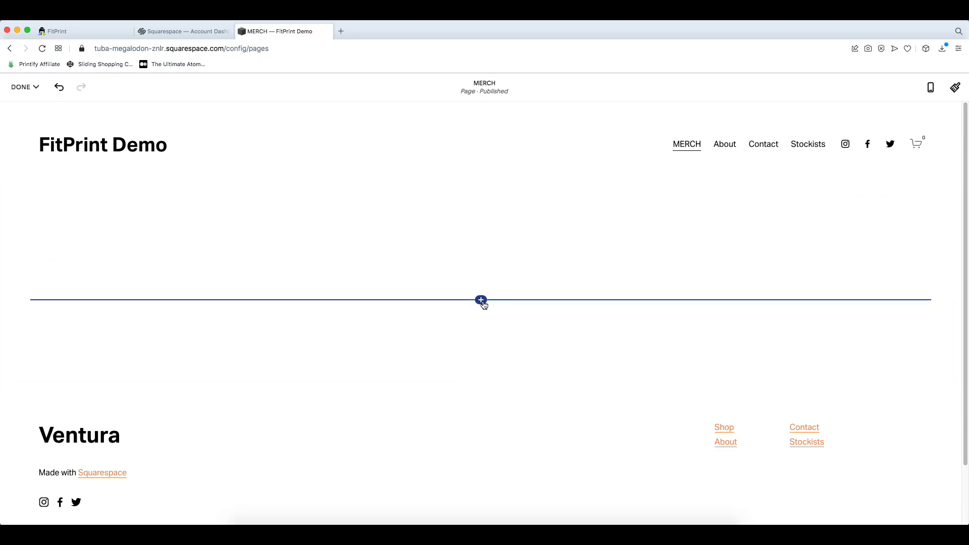
left_click(480, 300)
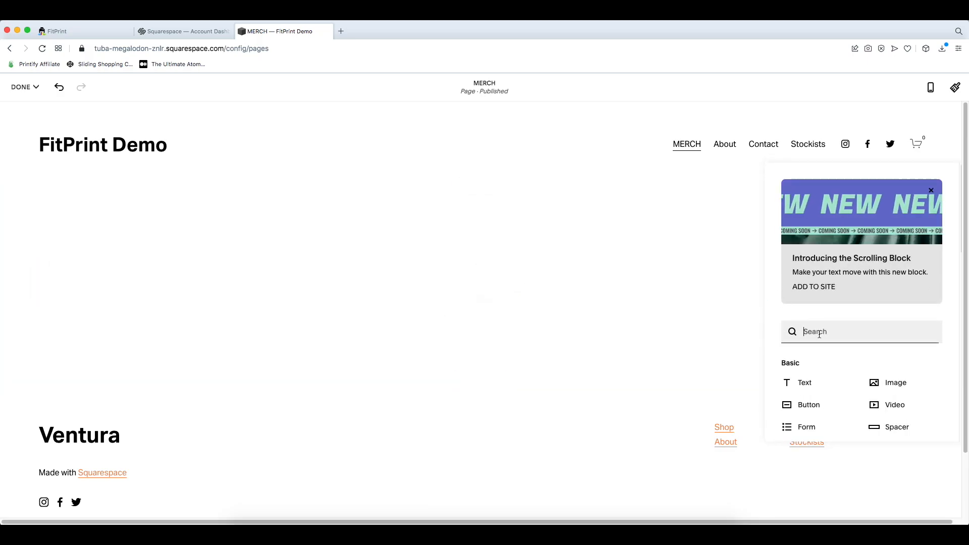
type("codeB")
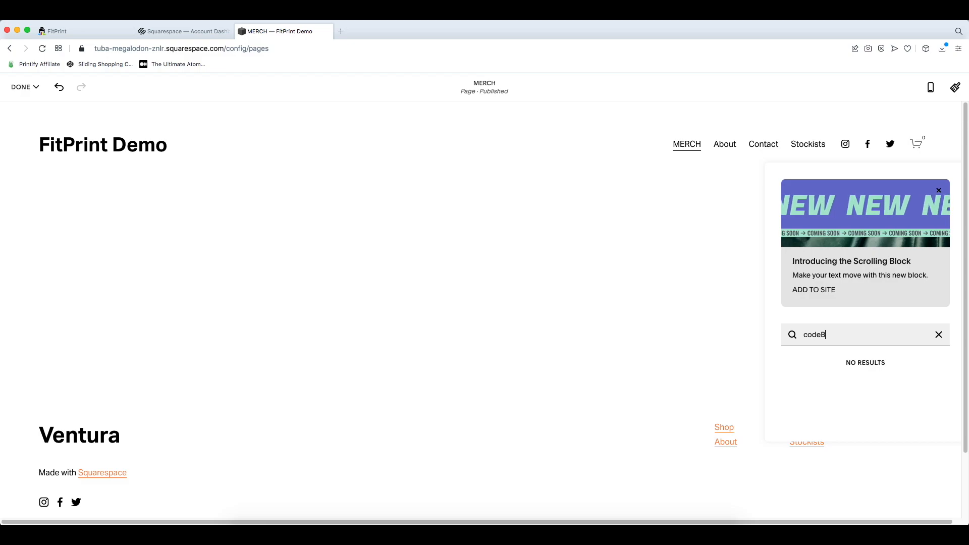
key("Backspace")
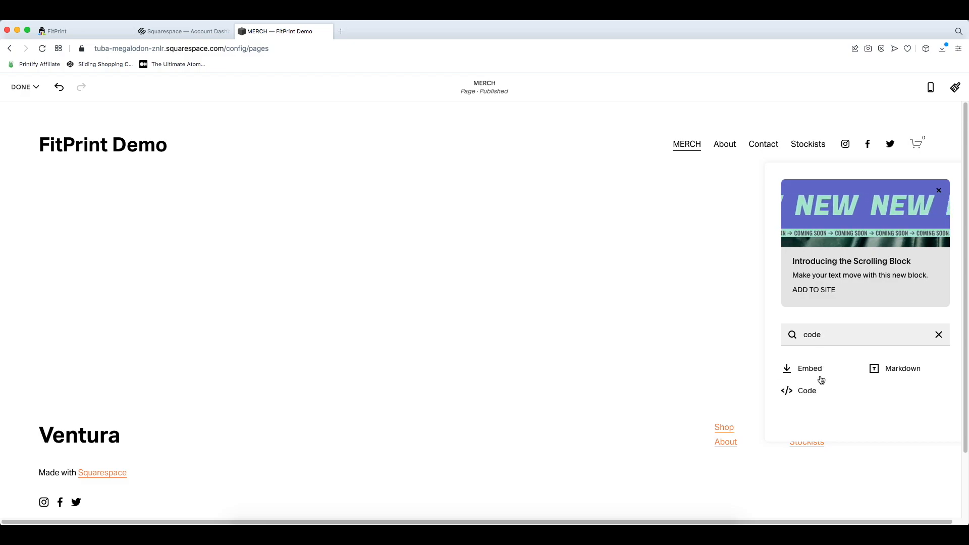
left_click(806, 389)
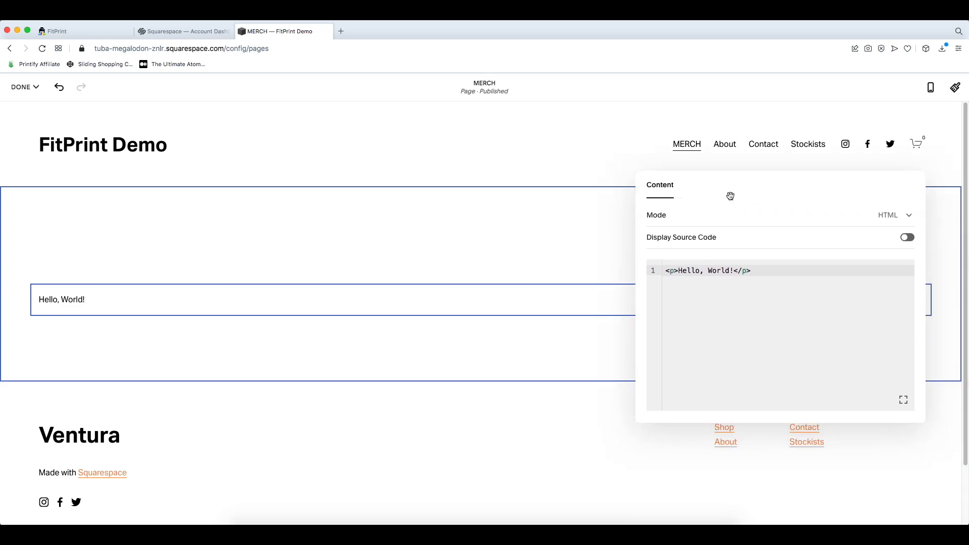
left_click(893, 215)
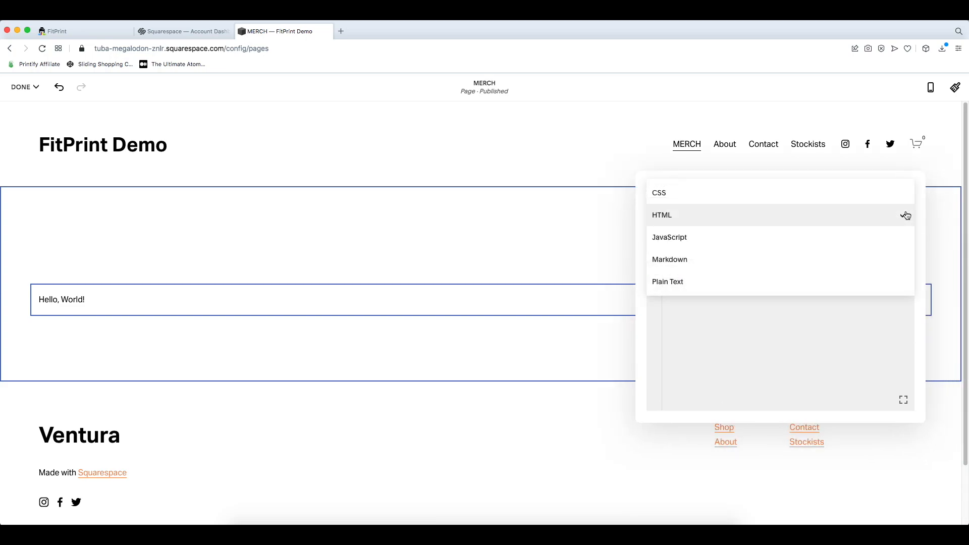
left_click(661, 214)
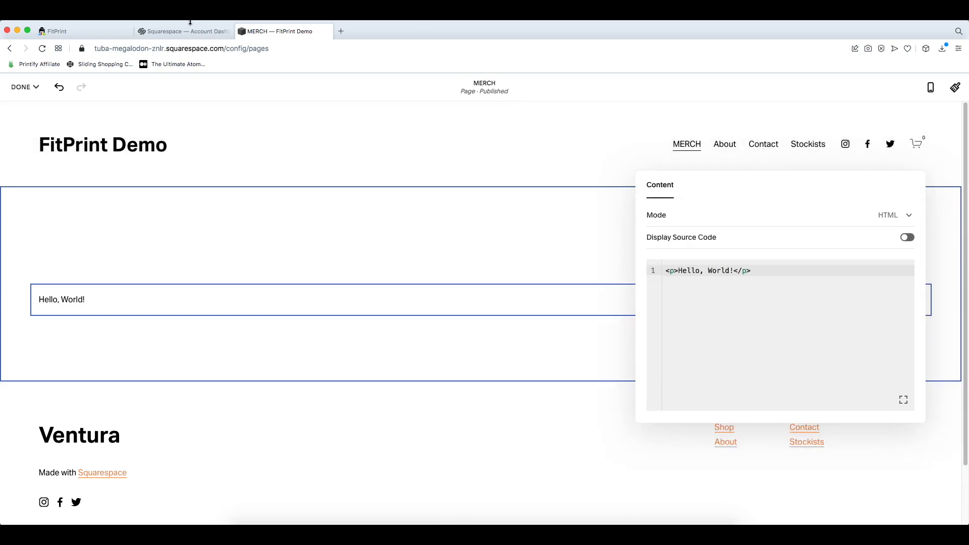
Copy the store's embed code from FitPrint and return to Squarespace
left_click(81, 31)
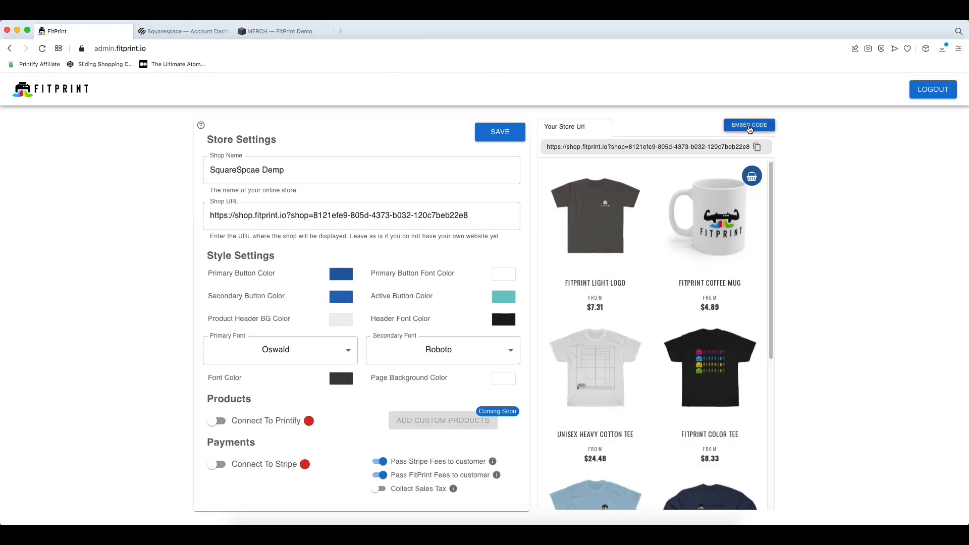
left_click(748, 126)
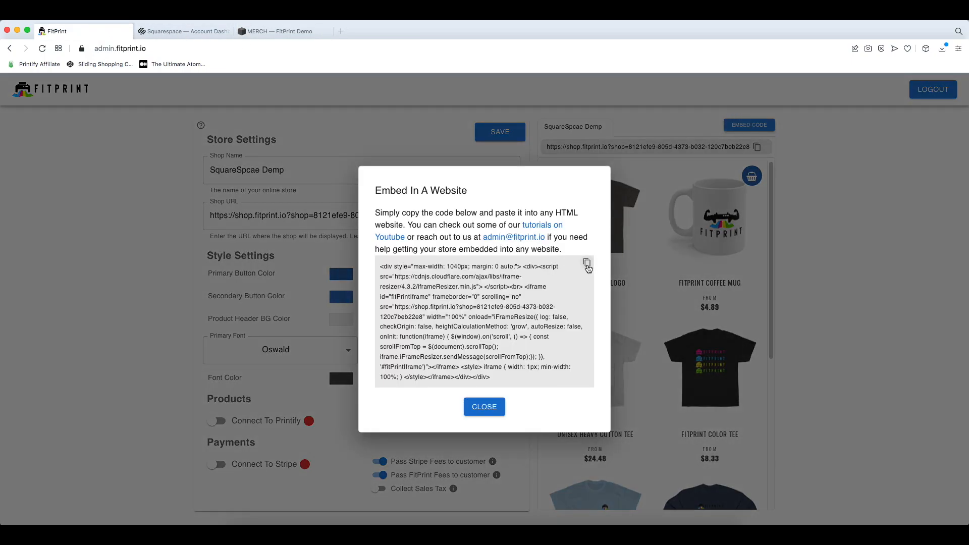
left_click(585, 263)
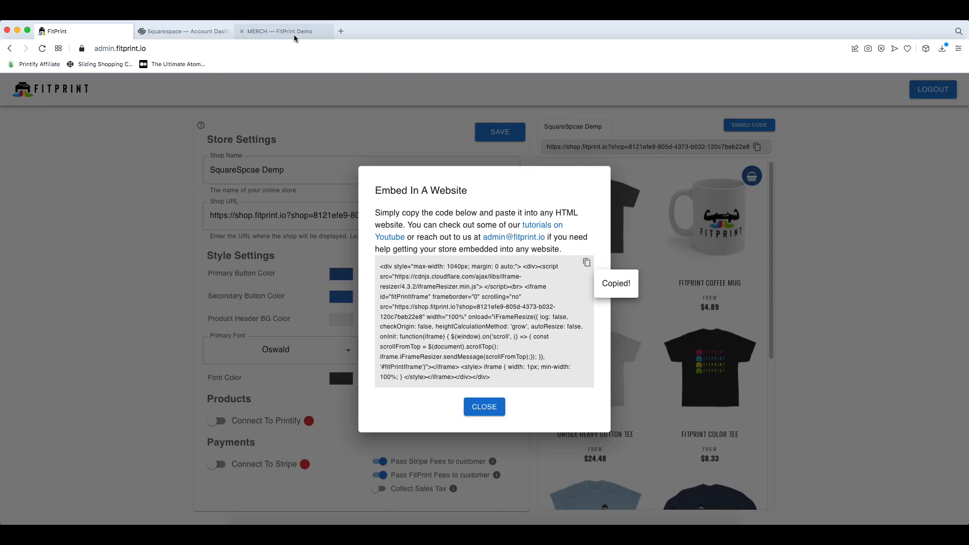
left_click(184, 31)
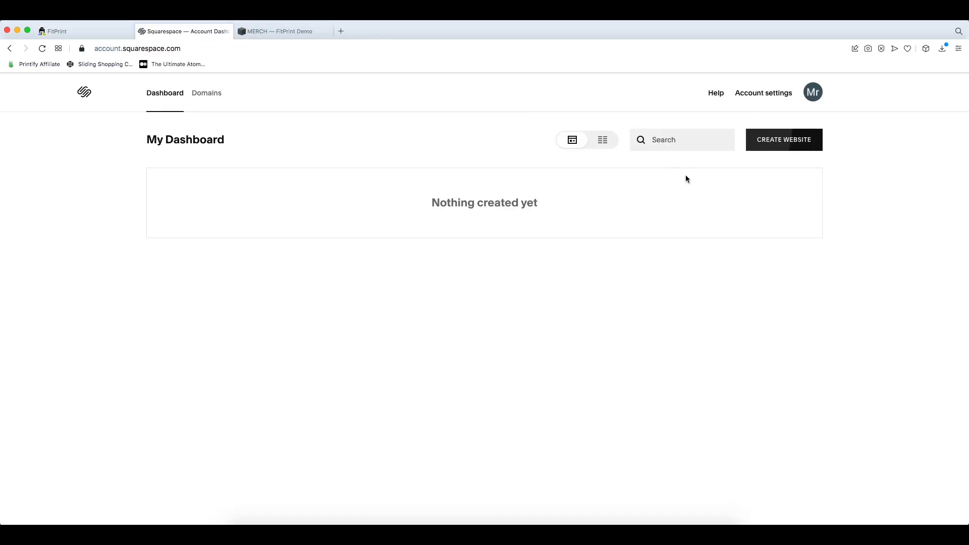
Return to the MERCH page editor to paste the FitPrint embed code into the Code block
left_click(282, 31)
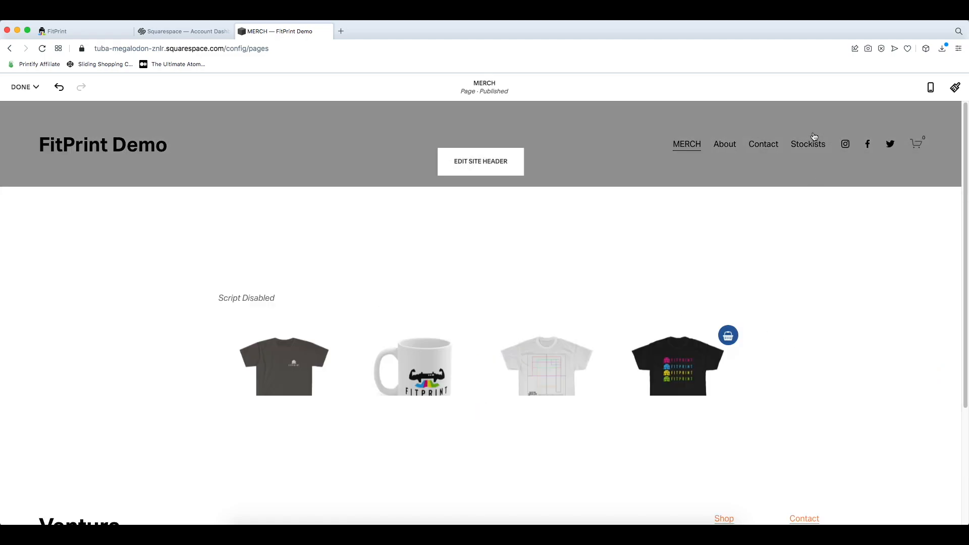
mouse_move(296, 92)
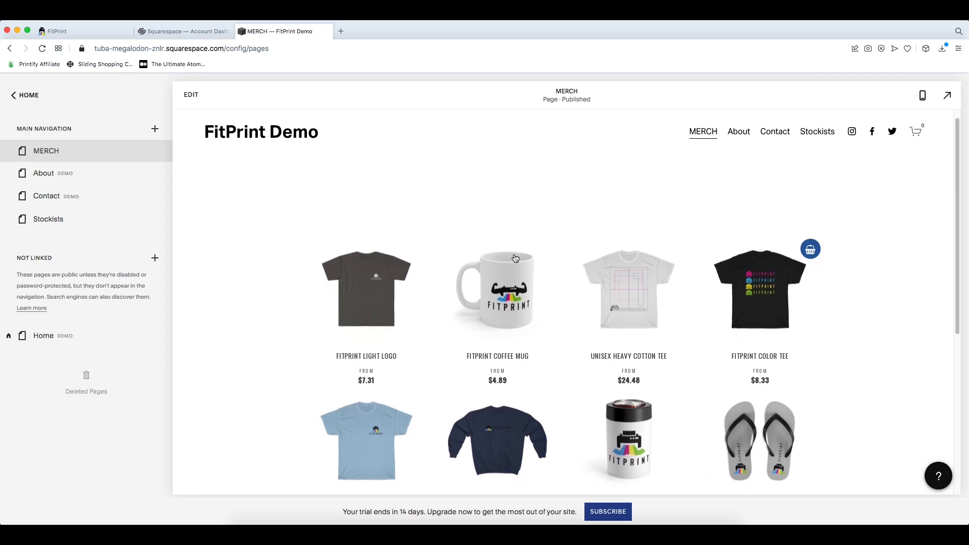
View the FitPrint Coffee Mug in the embedded store and add it to the cart
left_click(496, 291)
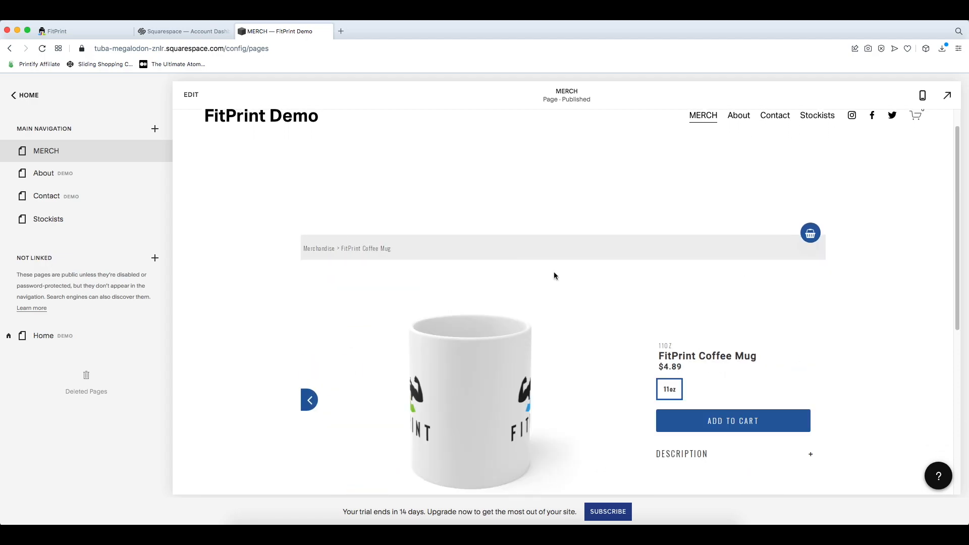
left_click(732, 420)
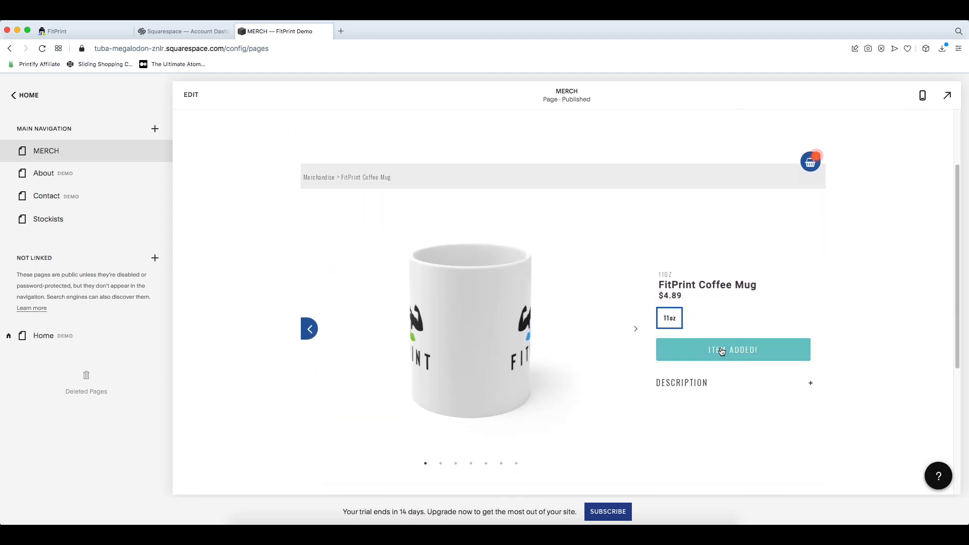
left_click(810, 162)
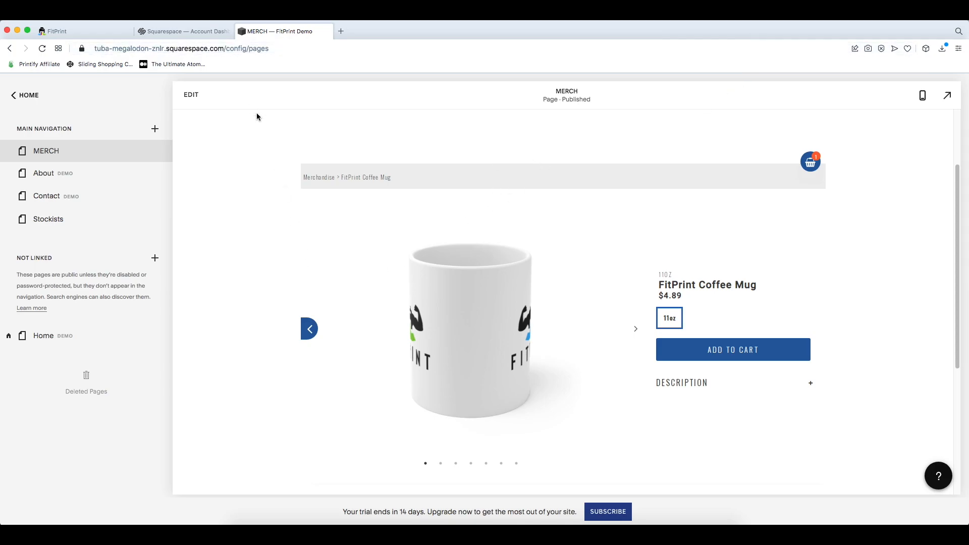
mouse_move(785, 133)
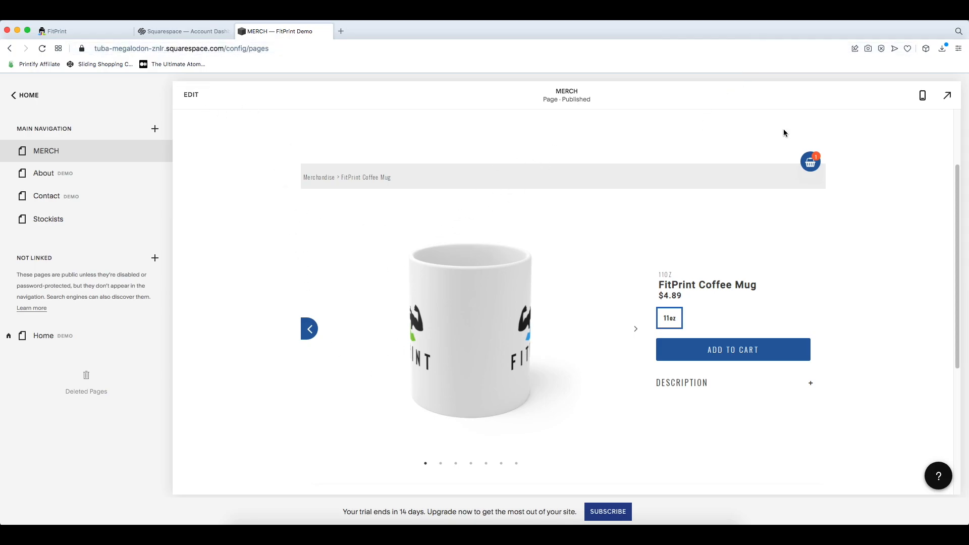